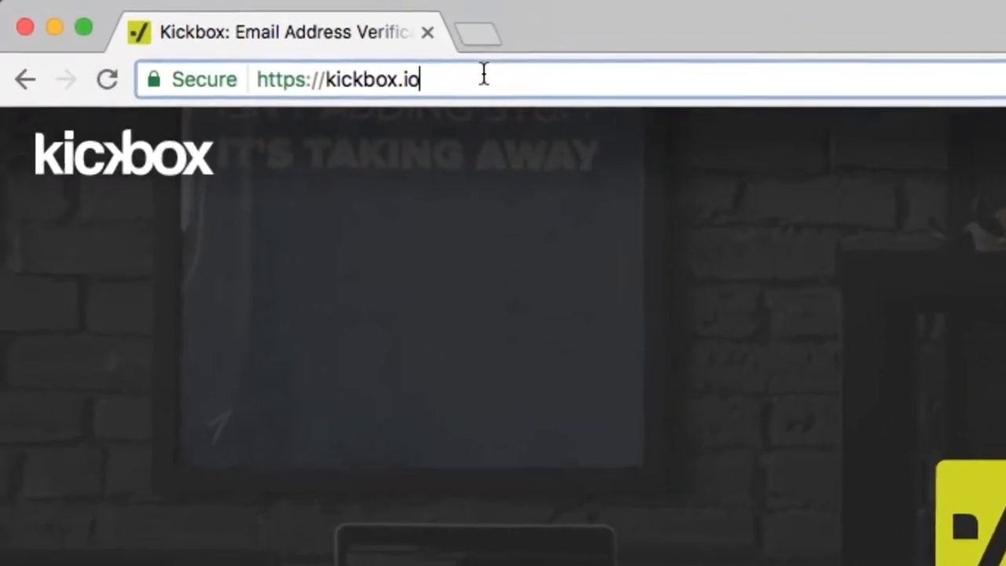
- Load the kickbox.io/partner/ACT-ON page in the browser address bar
type("/partn")
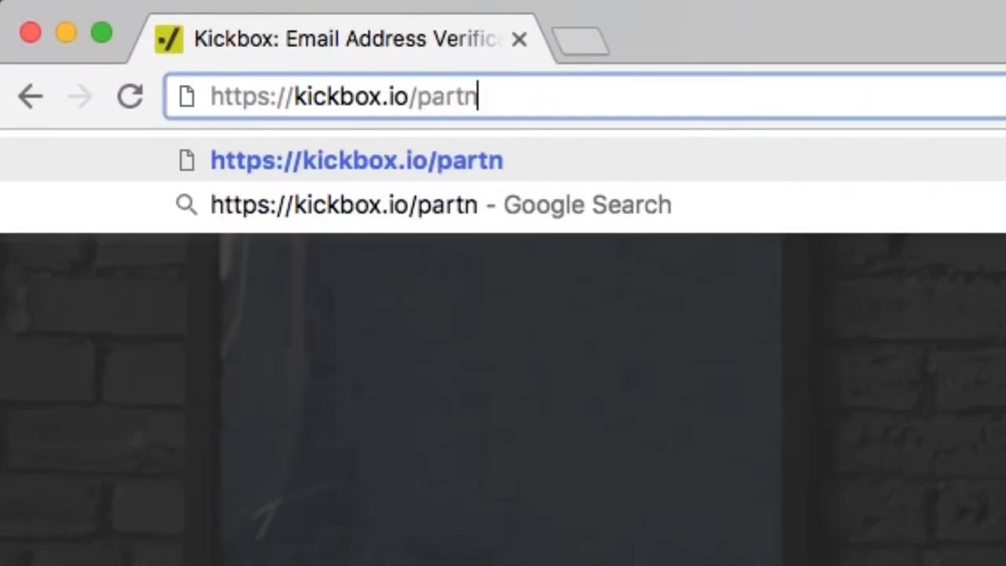
type("er/ac")
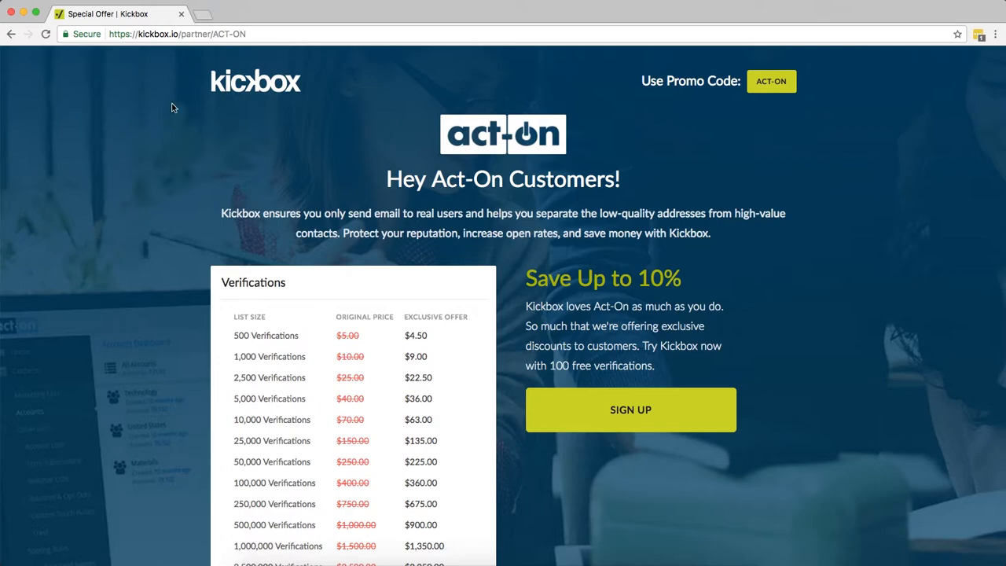
left_click(630, 408)
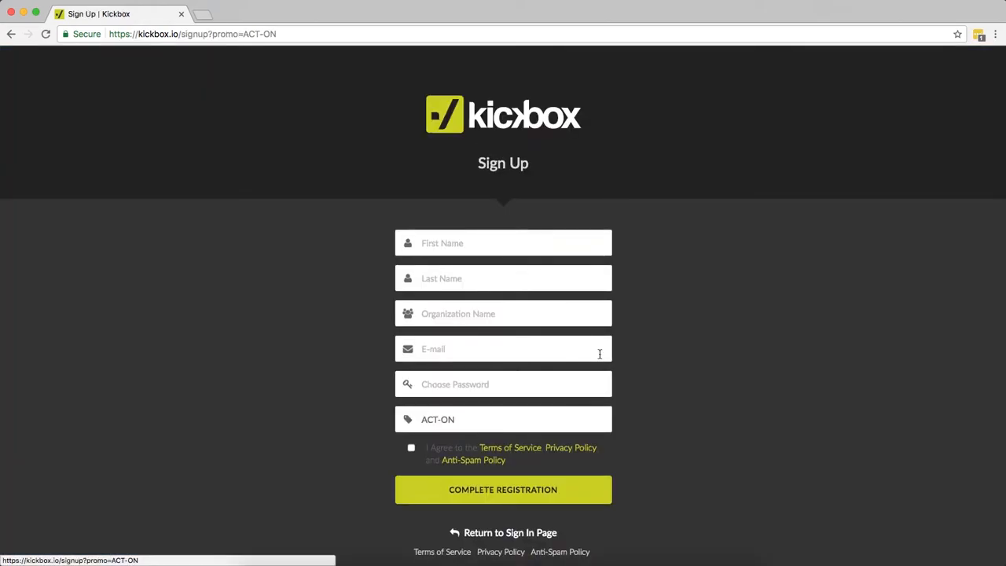
type("Demo")
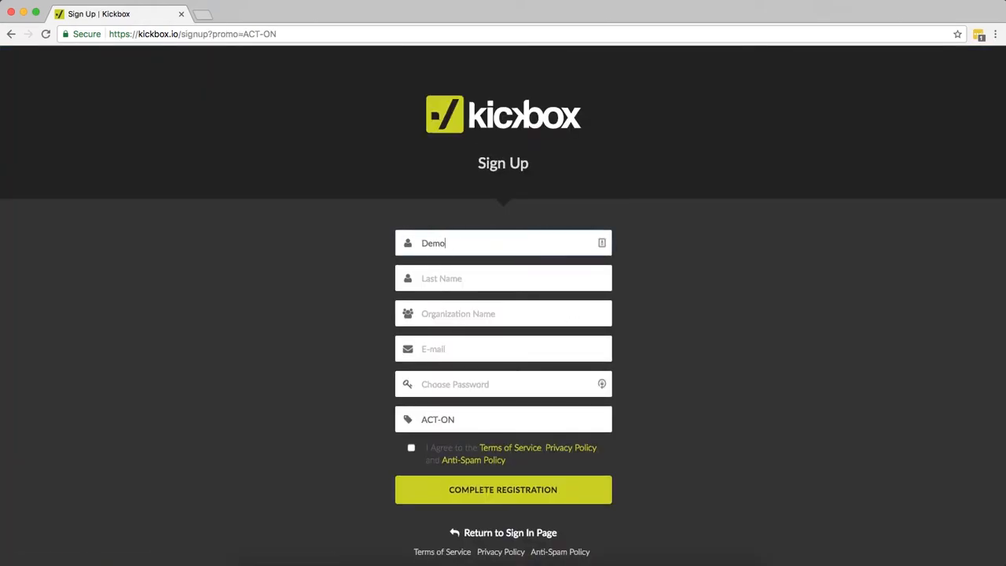
type("Lady")
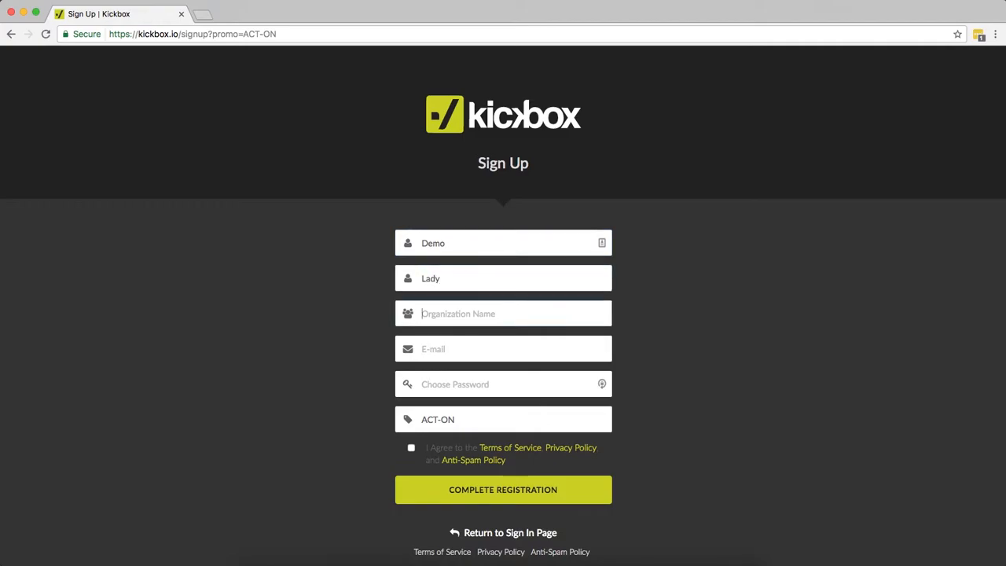
type("Example")
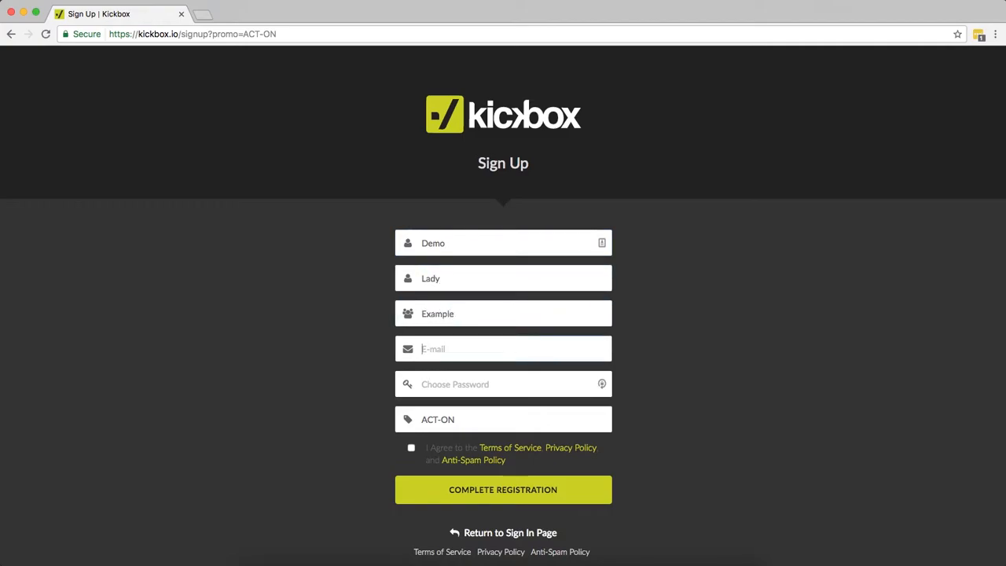
type("demo.lady@")
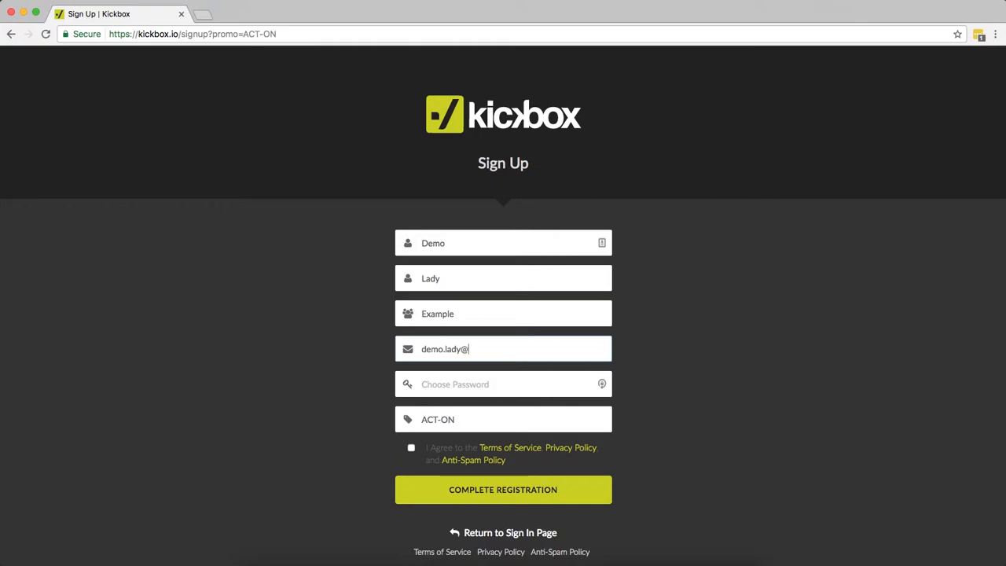
type("example.com")
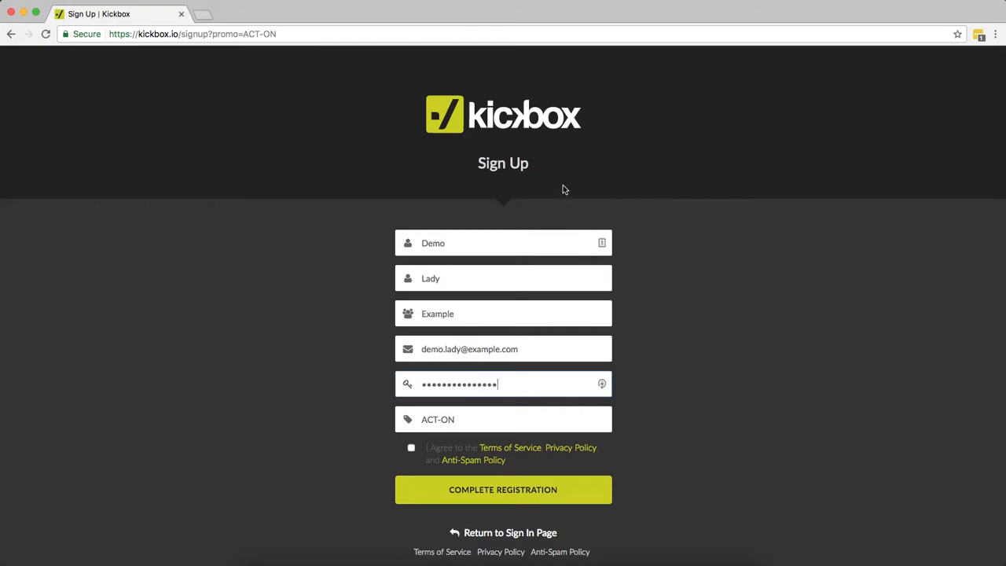
left_click(412, 446)
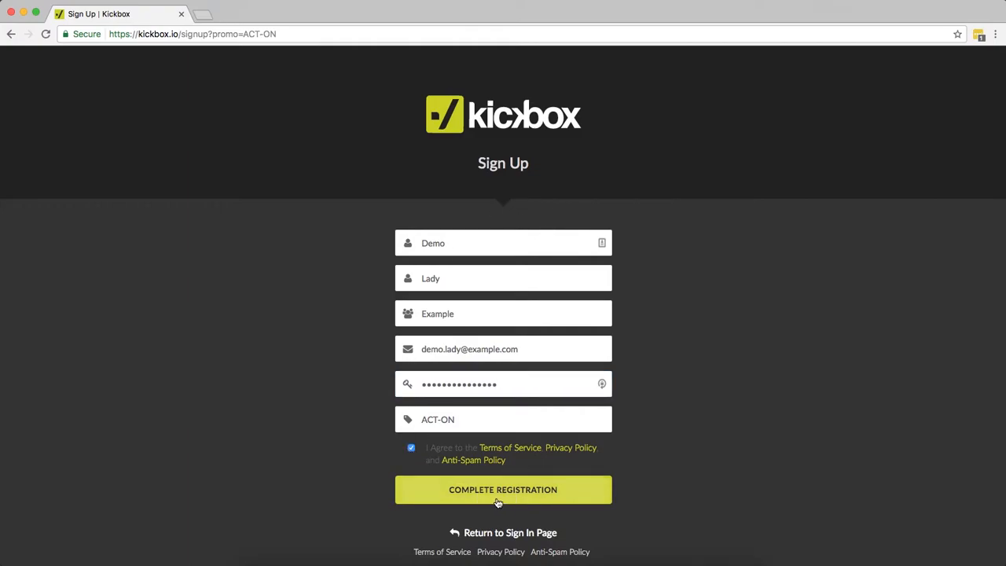
left_click(503, 489)
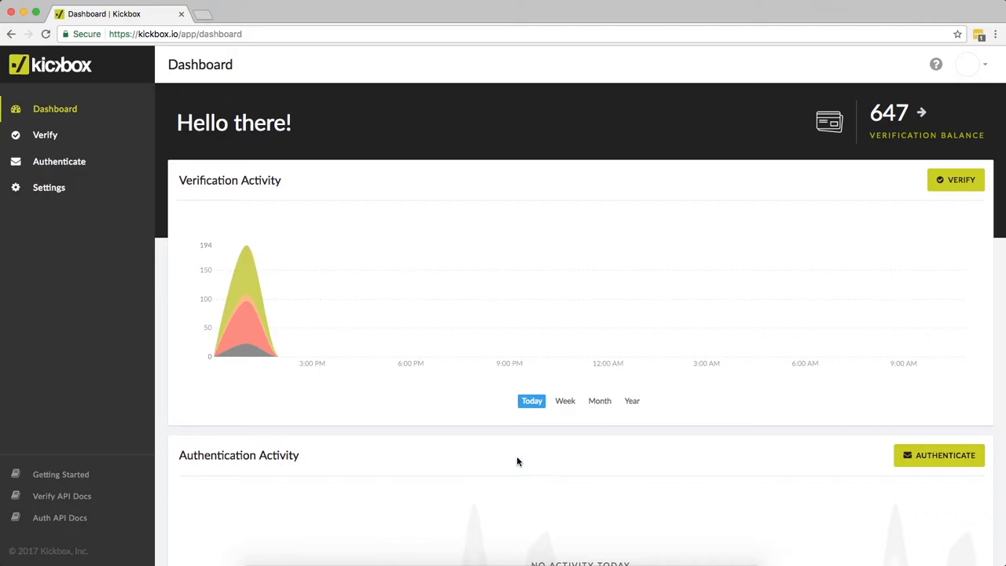
mouse_move(138, 123)
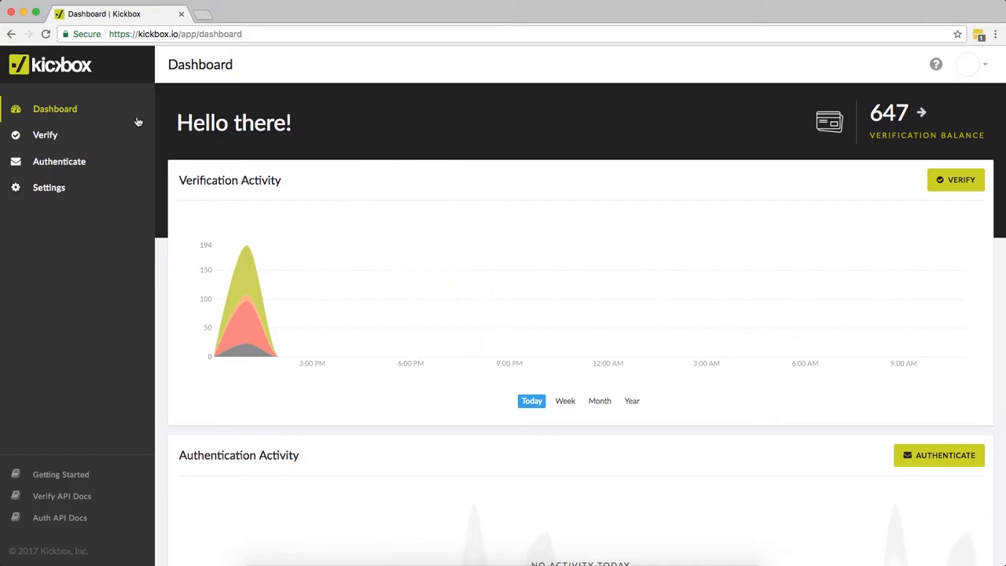
- From the Verify area add a new list via Connect to ESP and connect the Act On integration
left_click(44, 135)
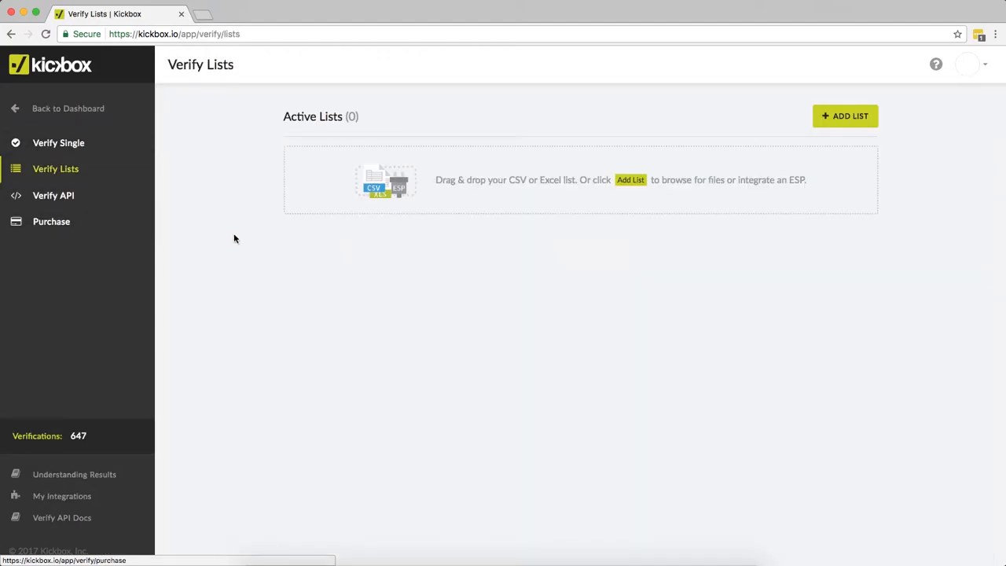
left_click(846, 116)
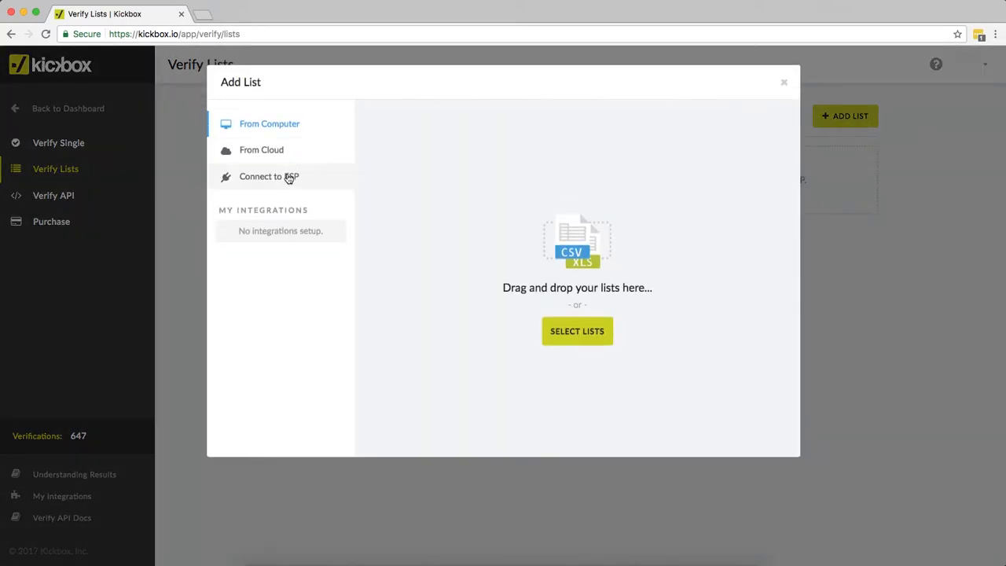
left_click(269, 176)
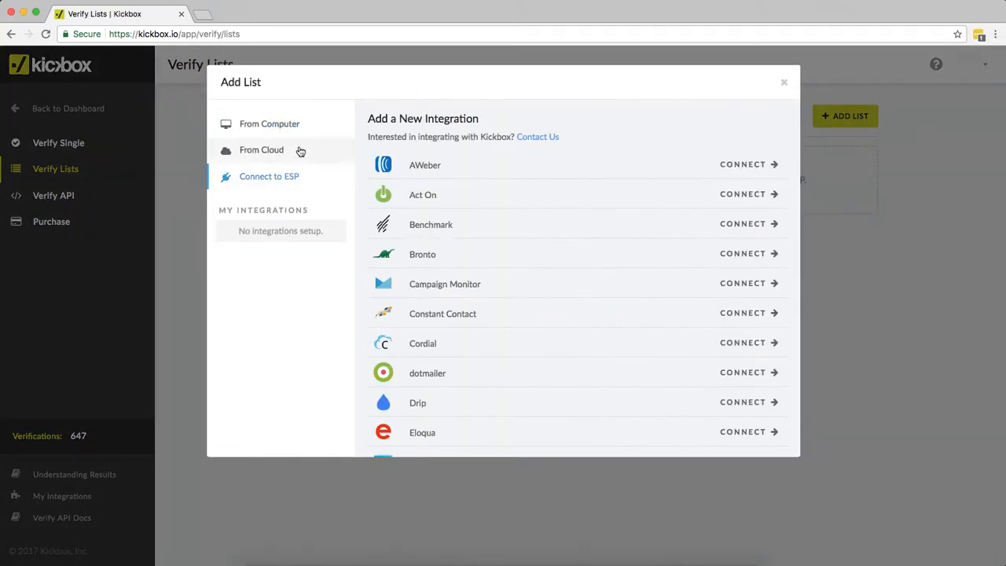
left_click(741, 193)
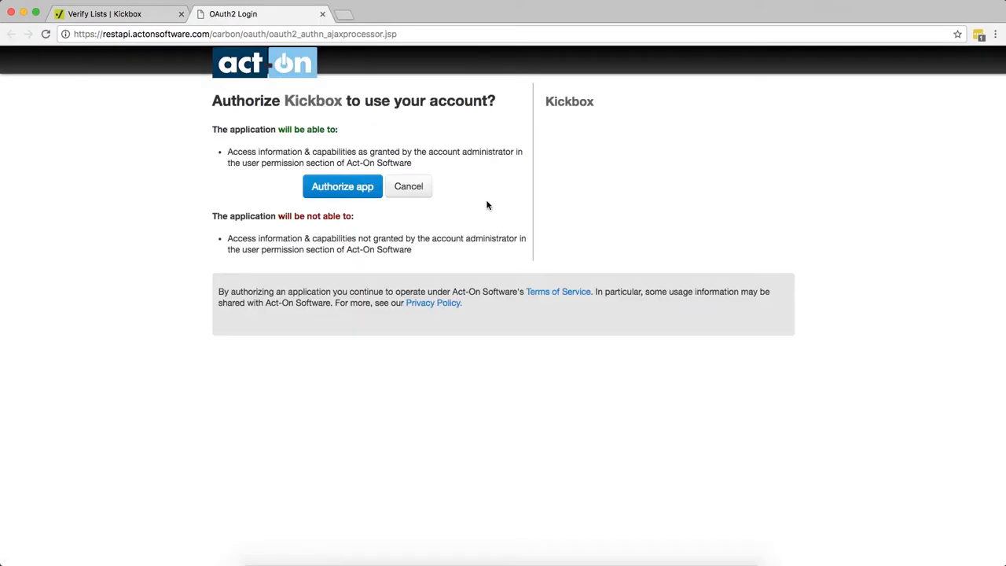
mouse_move(409, 190)
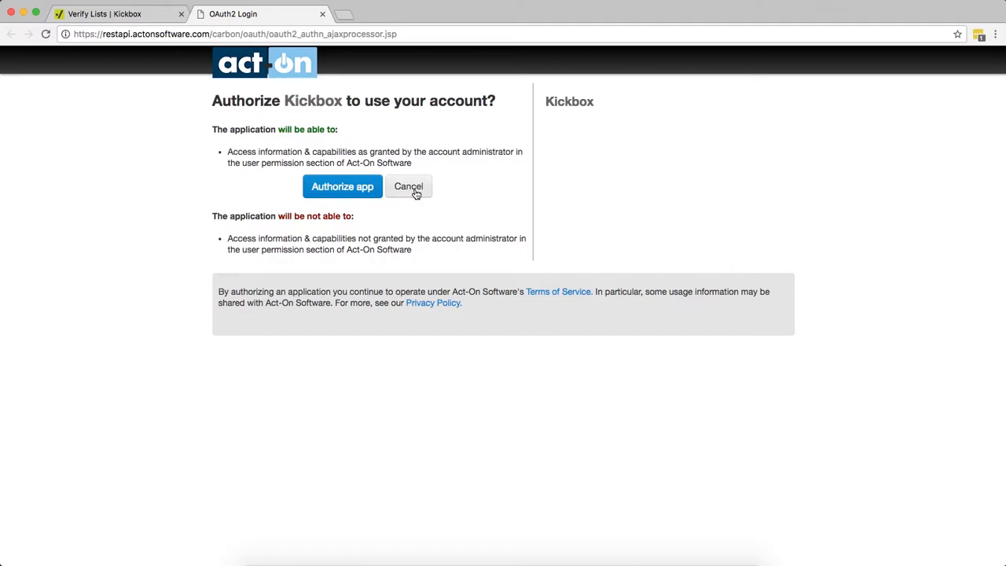
- Log in to Act-On with the demo account credentials to authorize Kickbox's access
left_click(343, 185)
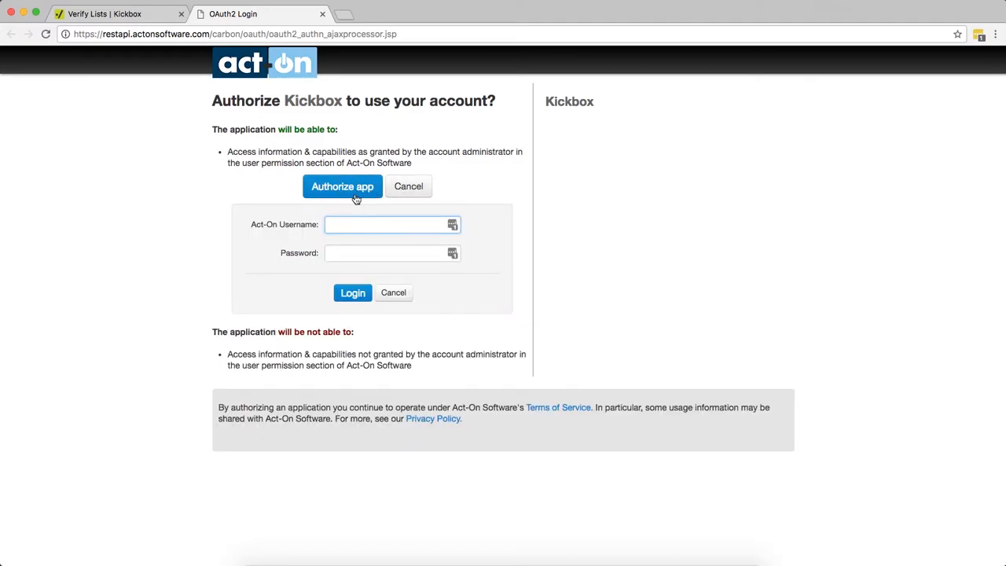
type("demo.lady@example")
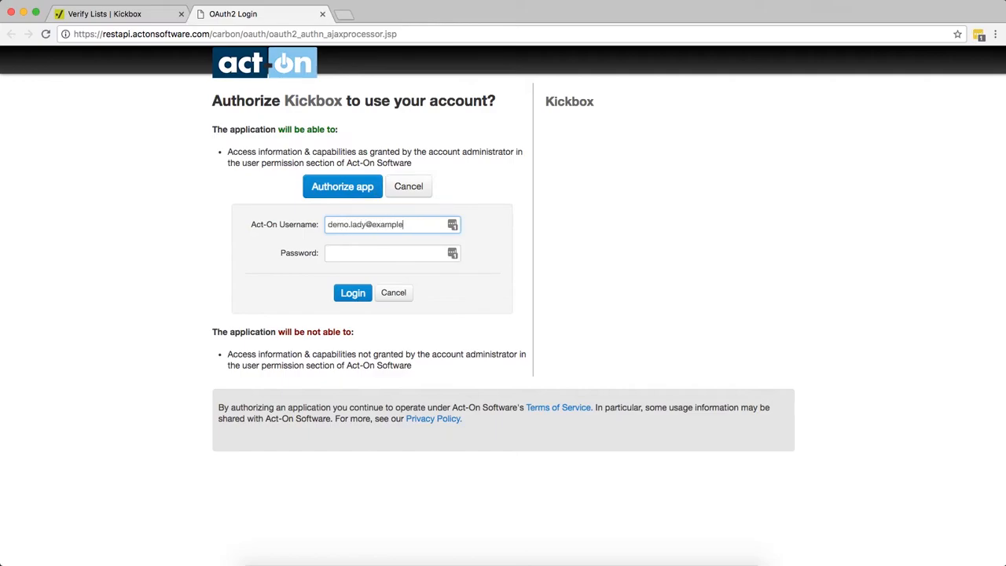
type(".com")
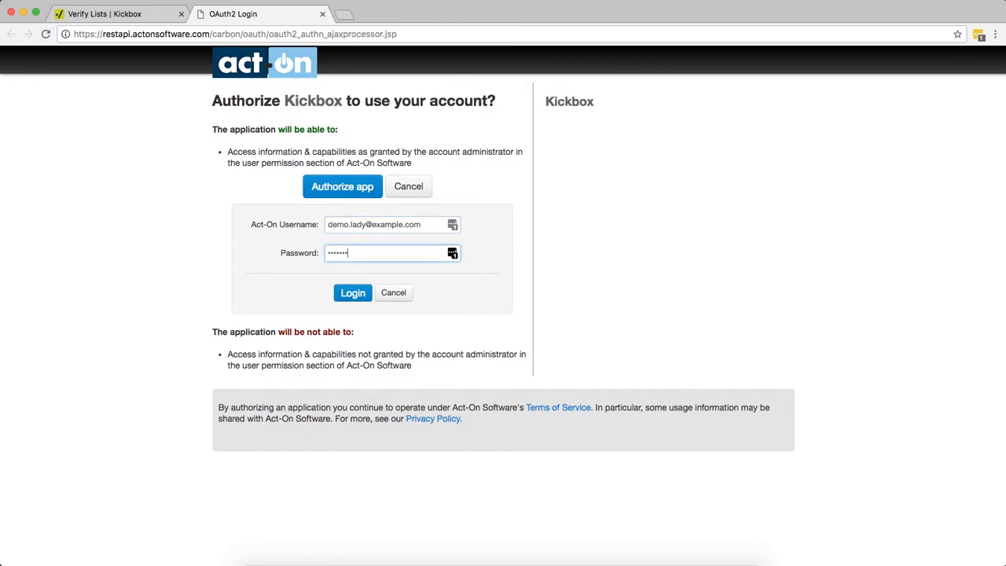
type("password")
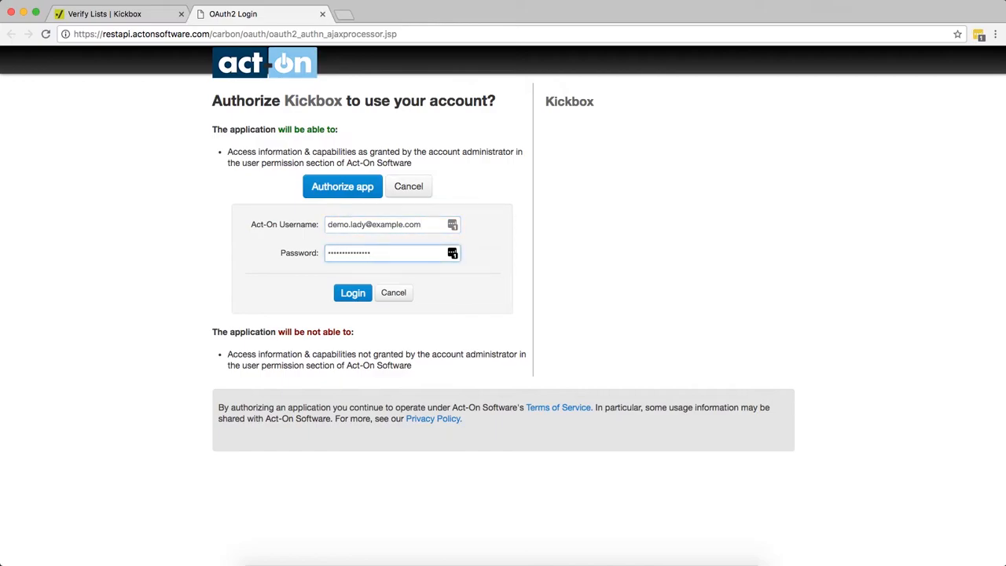
left_click(352, 292)
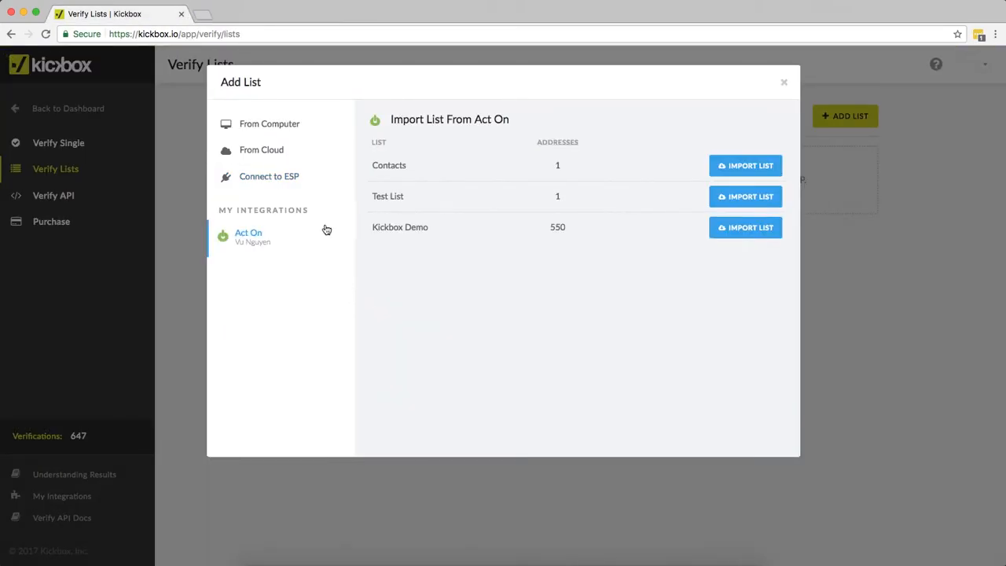
mouse_move(485, 296)
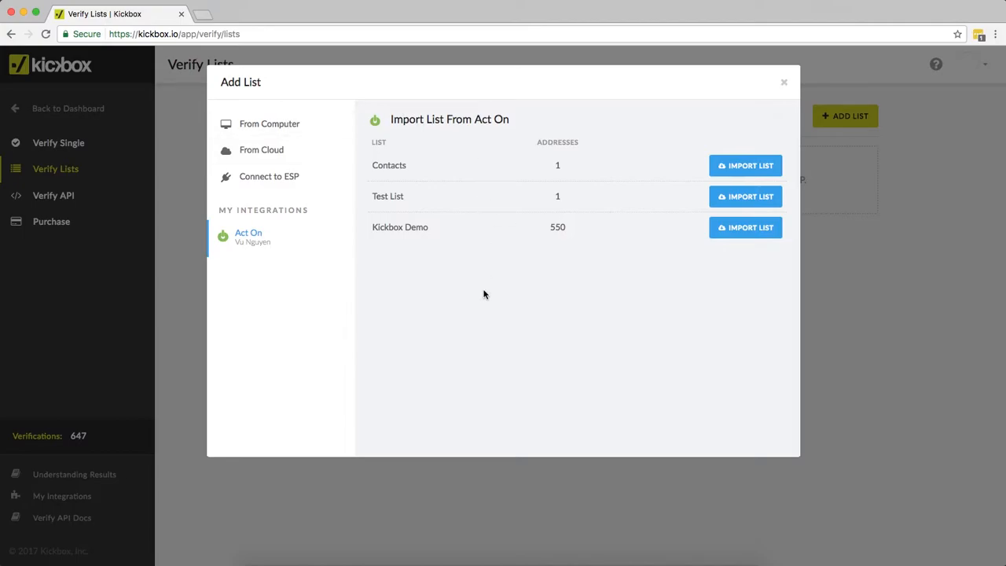
mouse_move(518, 315)
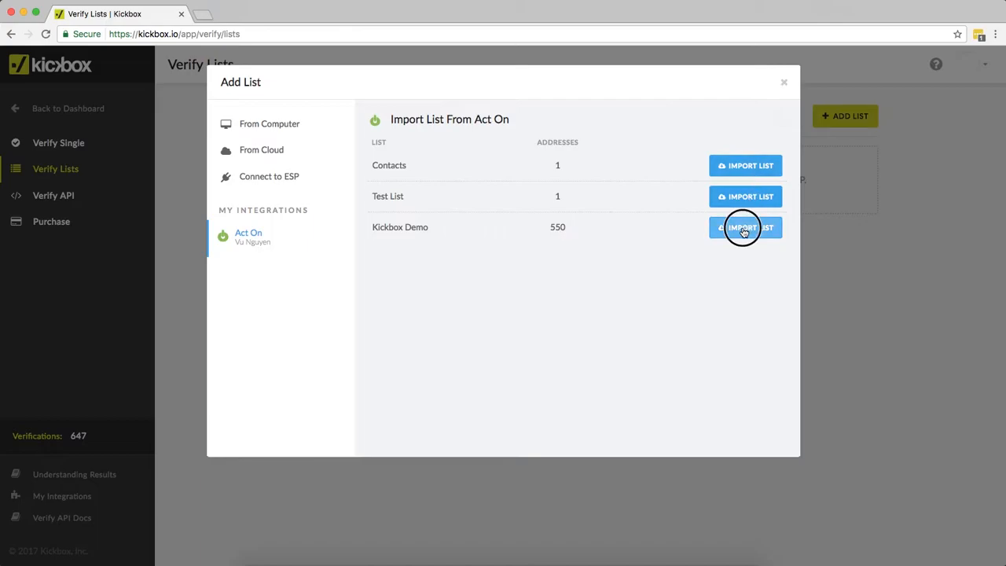
- Import the 550-address Kickbox Demo list from the Act On section of Add List
left_click(745, 226)
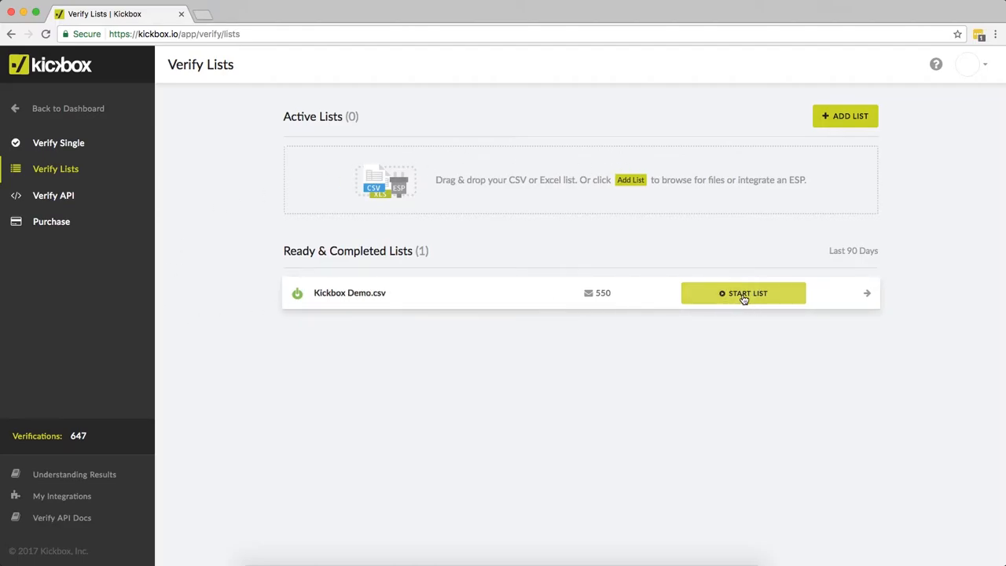
- Start verification of Kickbox Demo.csv and let it run to its results breakdown
left_click(742, 292)
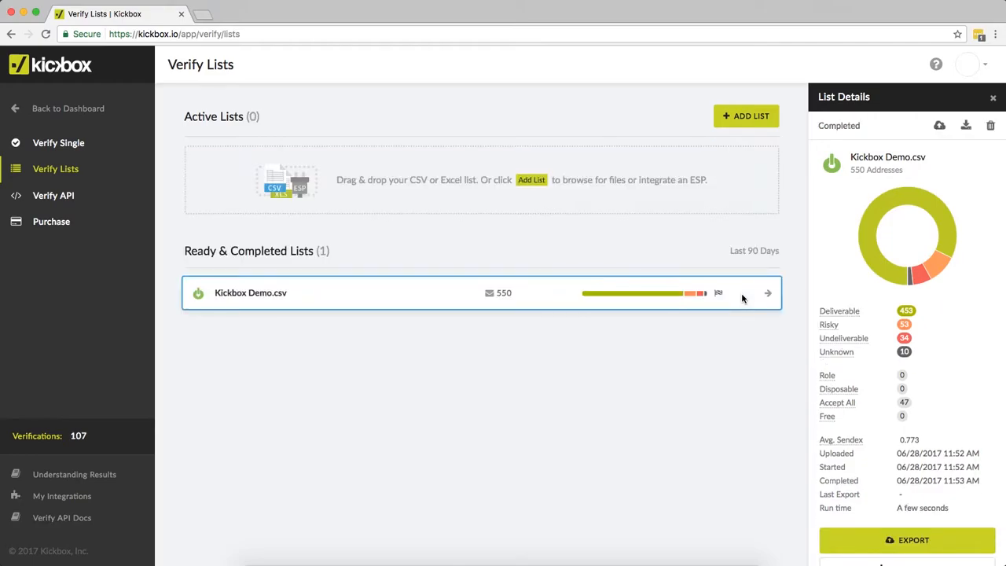
mouse_move(736, 236)
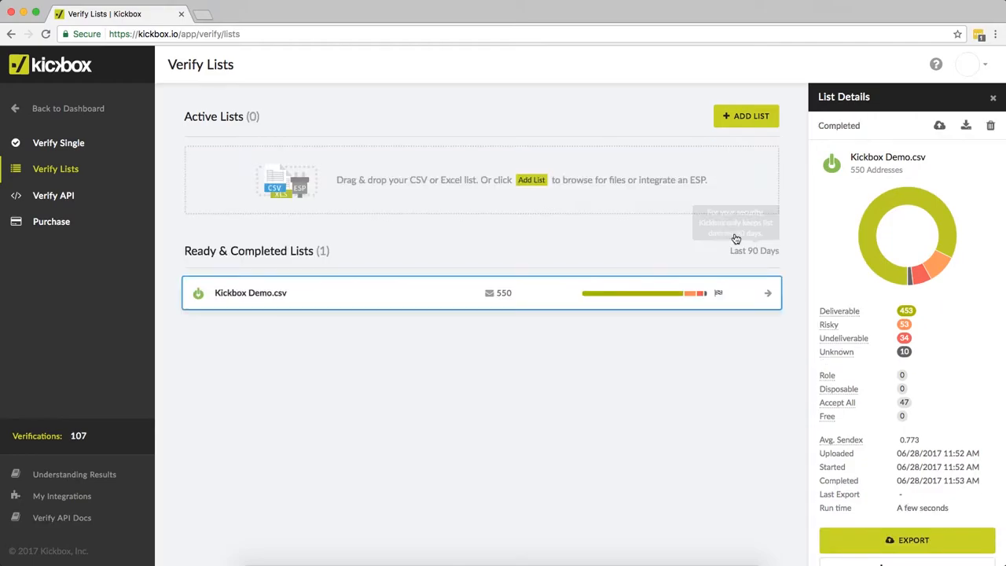
mouse_move(579, 295)
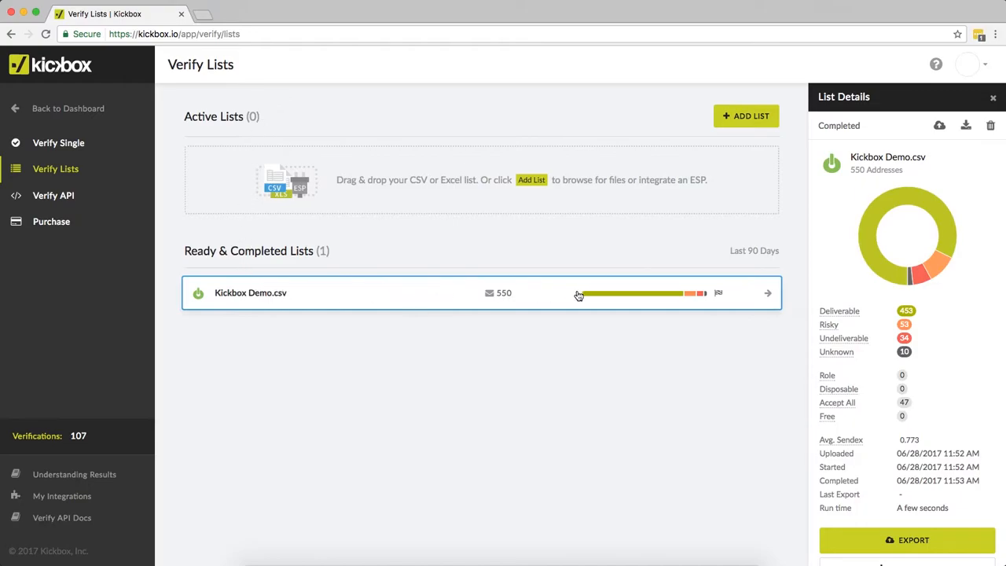
mouse_move(998, 210)
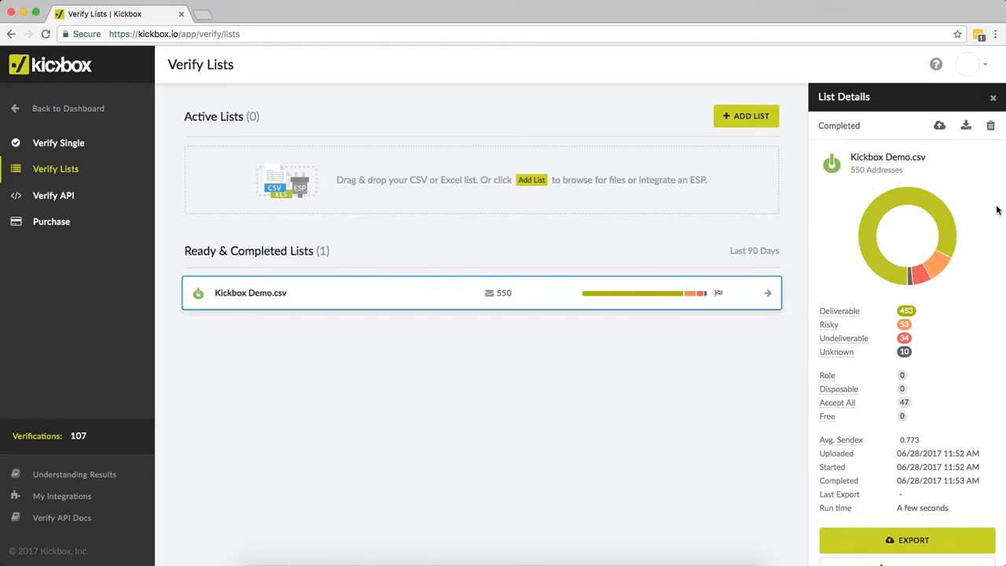
mouse_move(984, 382)
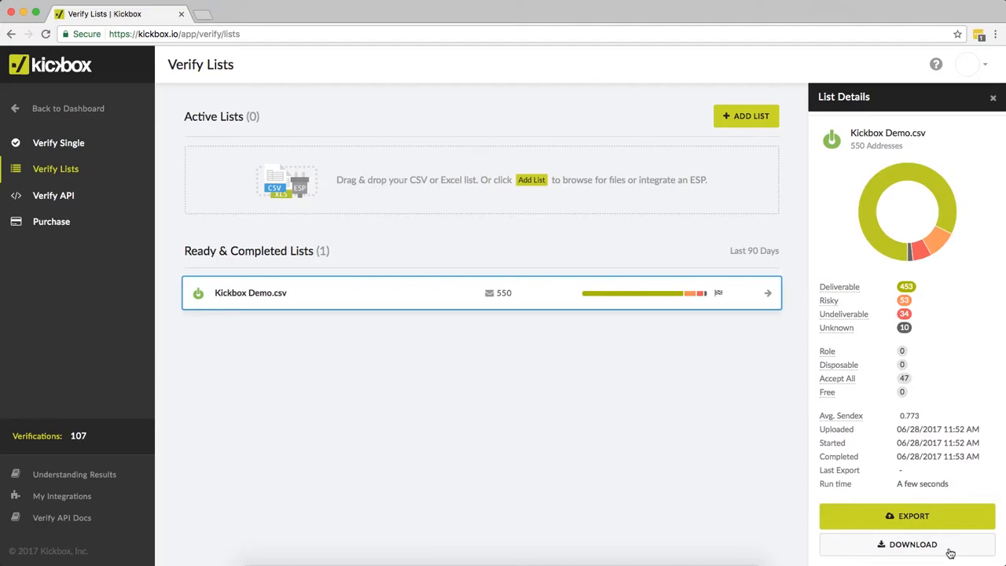
- Start an export from List Details, switch from Deliverable to Custom, and open its results filter
left_click(907, 515)
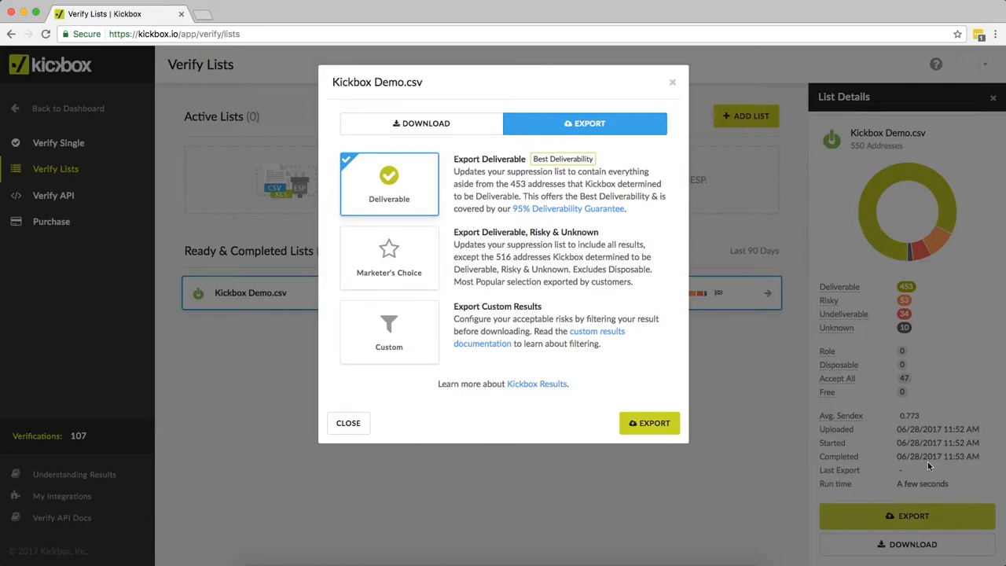
mouse_move(381, 207)
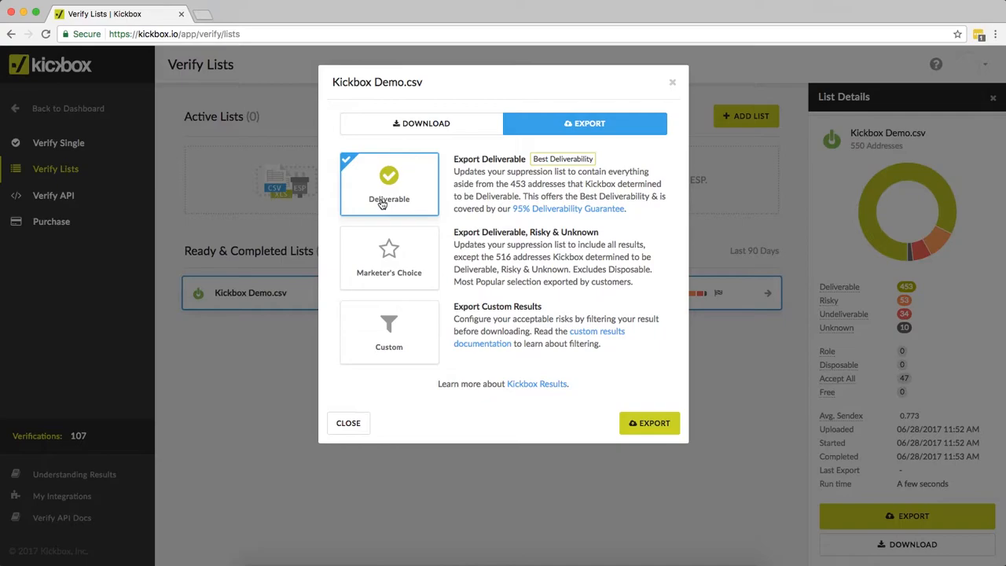
left_click(390, 332)
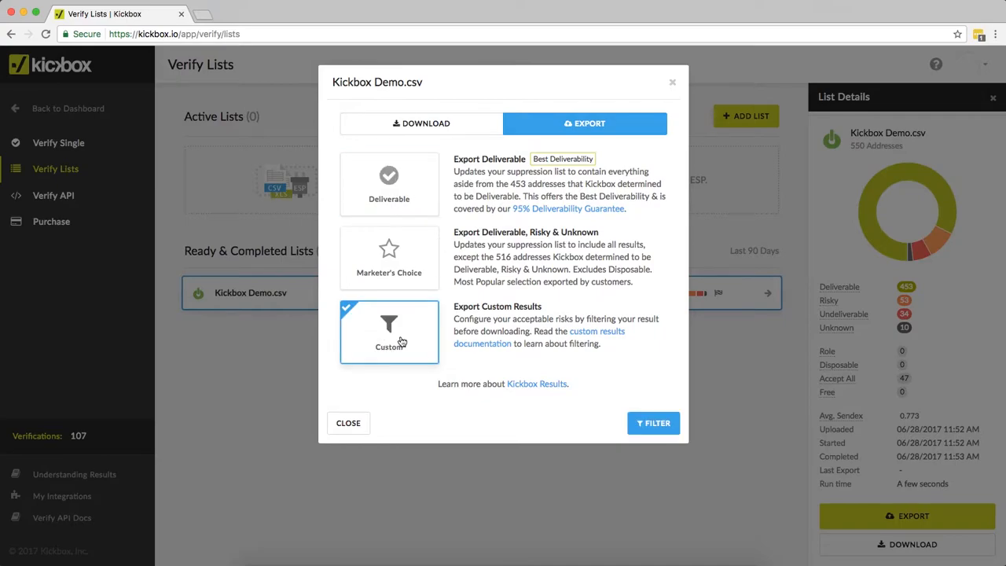
left_click(654, 423)
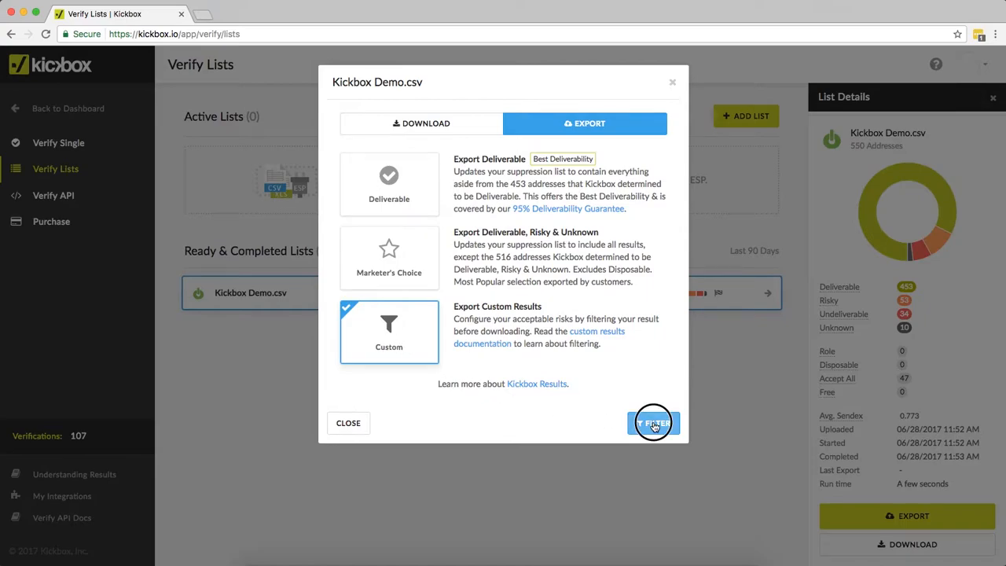
left_click(654, 423)
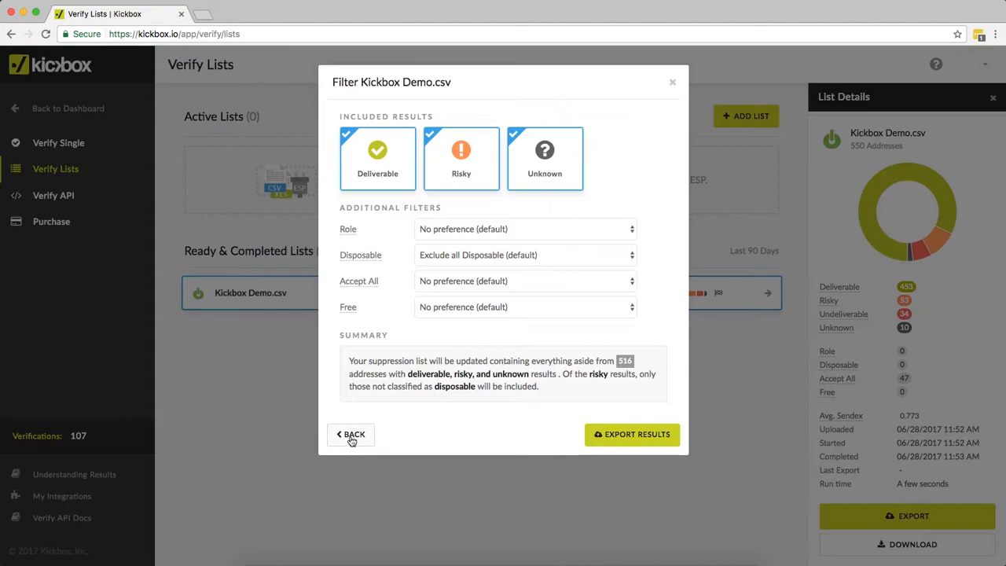
- Go back from the filter and export only the deliverable addresses of Kickbox Demo.csv
left_click(351, 434)
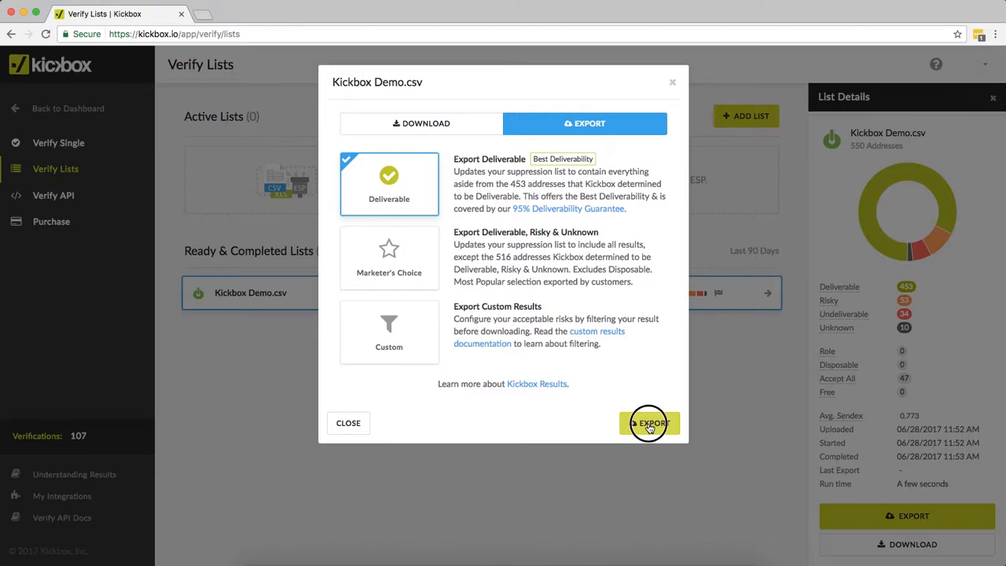
left_click(649, 422)
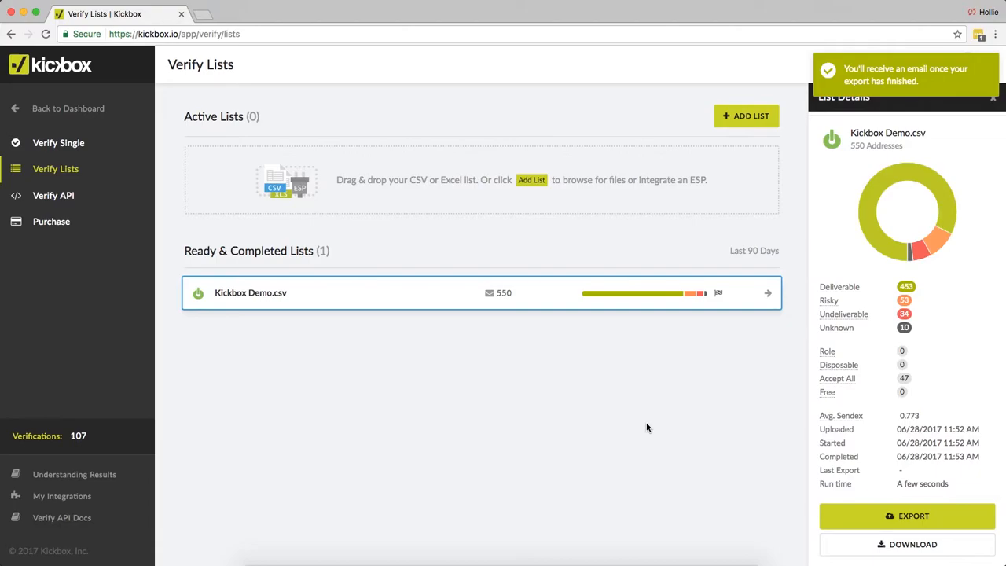
mouse_move(668, 437)
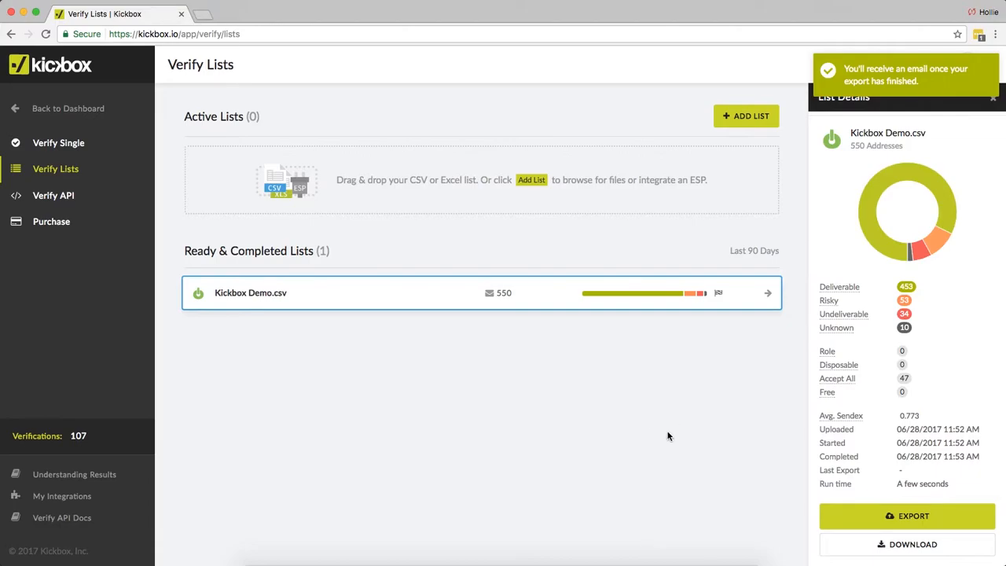